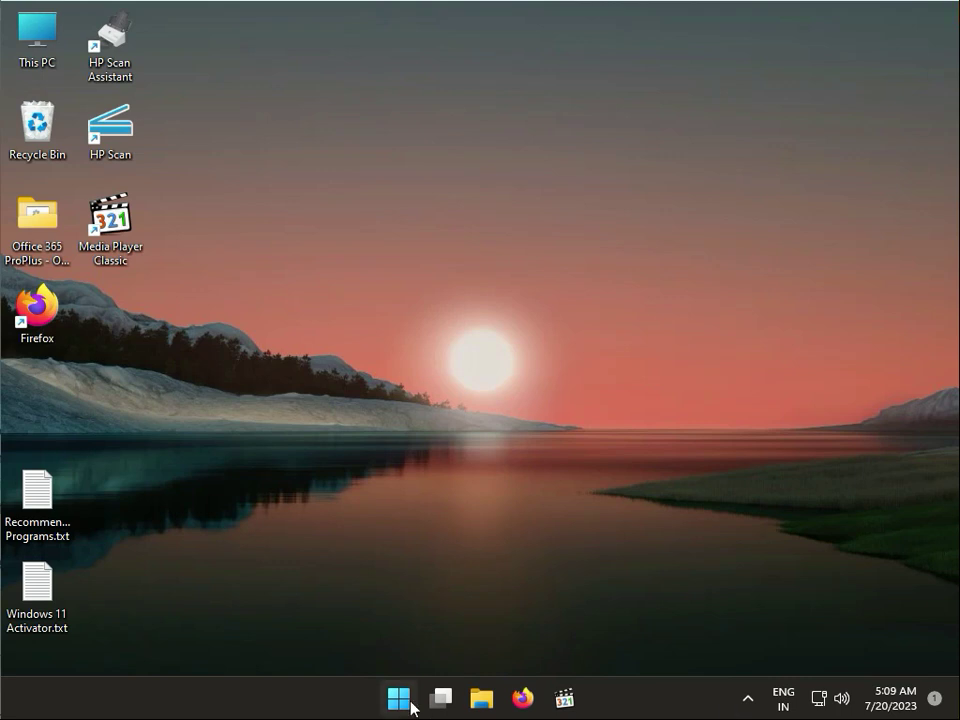
Launch Windows Settings from the Start menu's pinned apps
{"action": "left_click", "coordinate": [400, 698]}
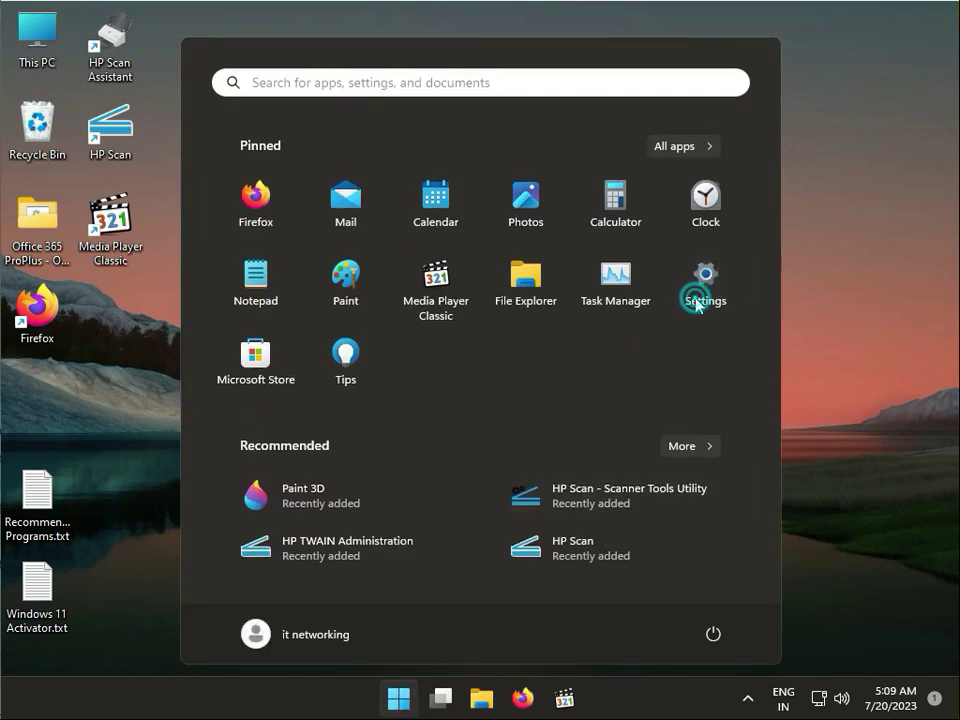
{"action": "left_click", "coordinate": [704, 276]}
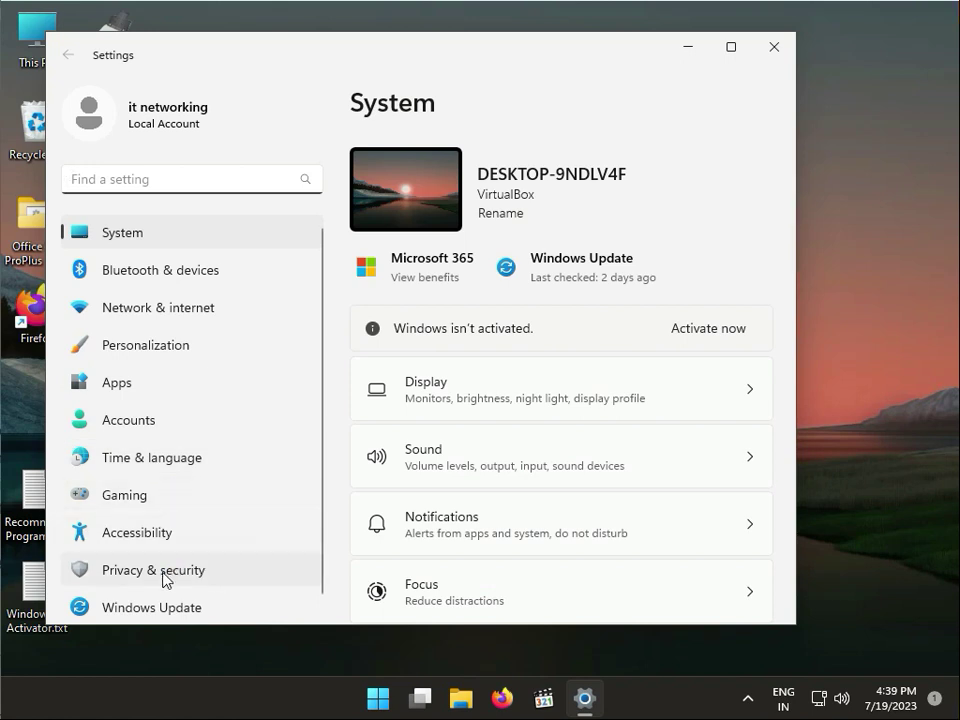
Go to the Location page under Privacy & security
{"action": "left_click", "coordinate": [152, 568]}
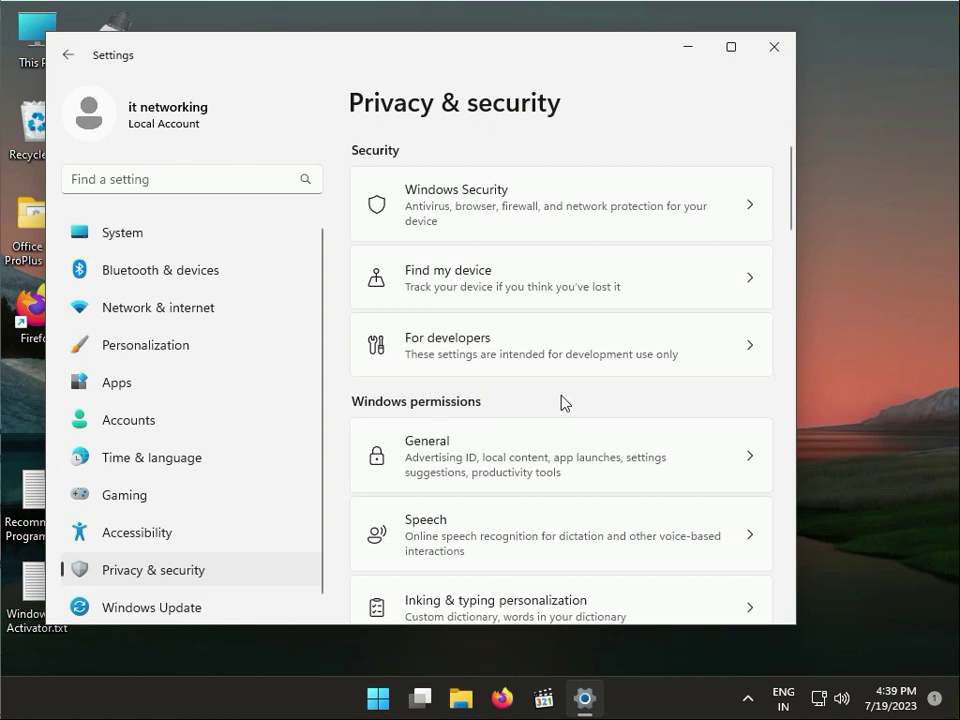
{"action": "scroll", "scroll_direction": "down", "scroll_amount": 3}
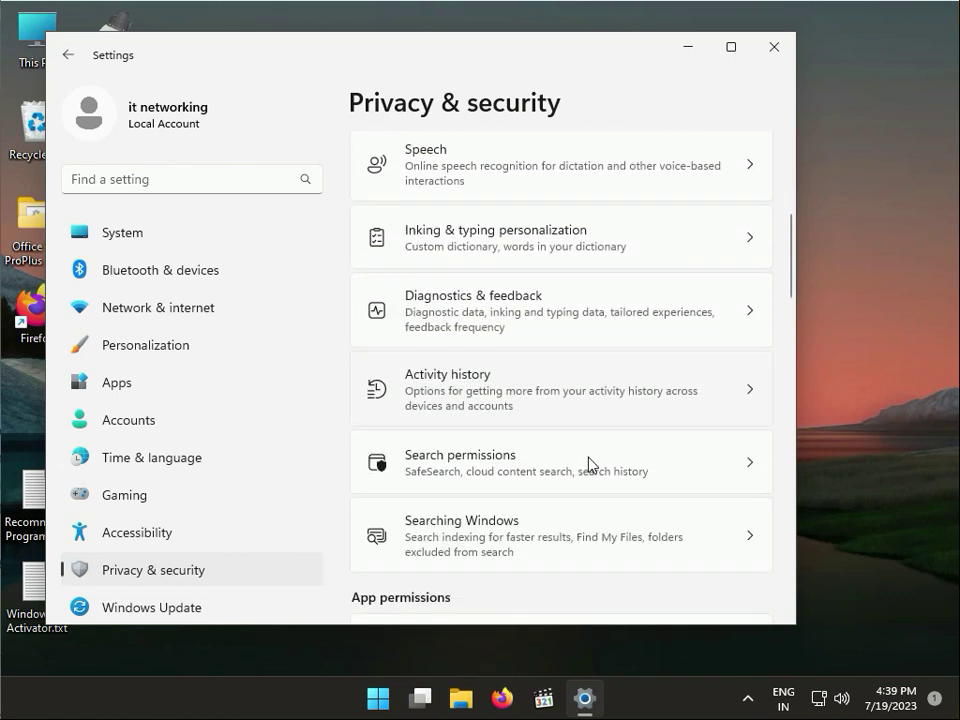
{"action": "scroll", "scroll_direction": "down", "scroll_amount": 3}
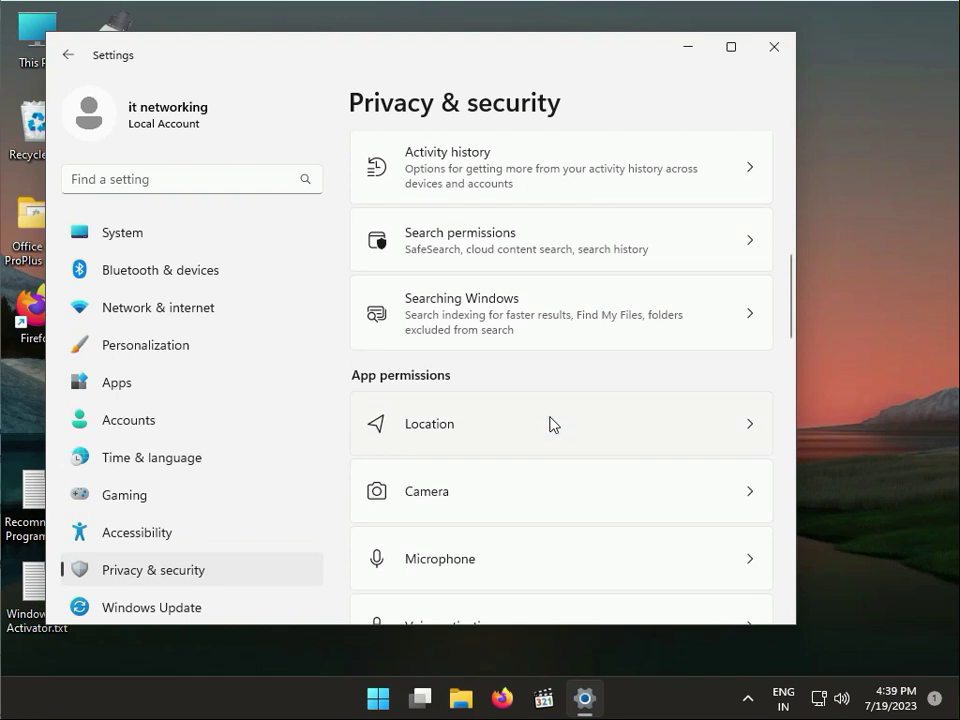
{"action": "left_click", "coordinate": [560, 424]}
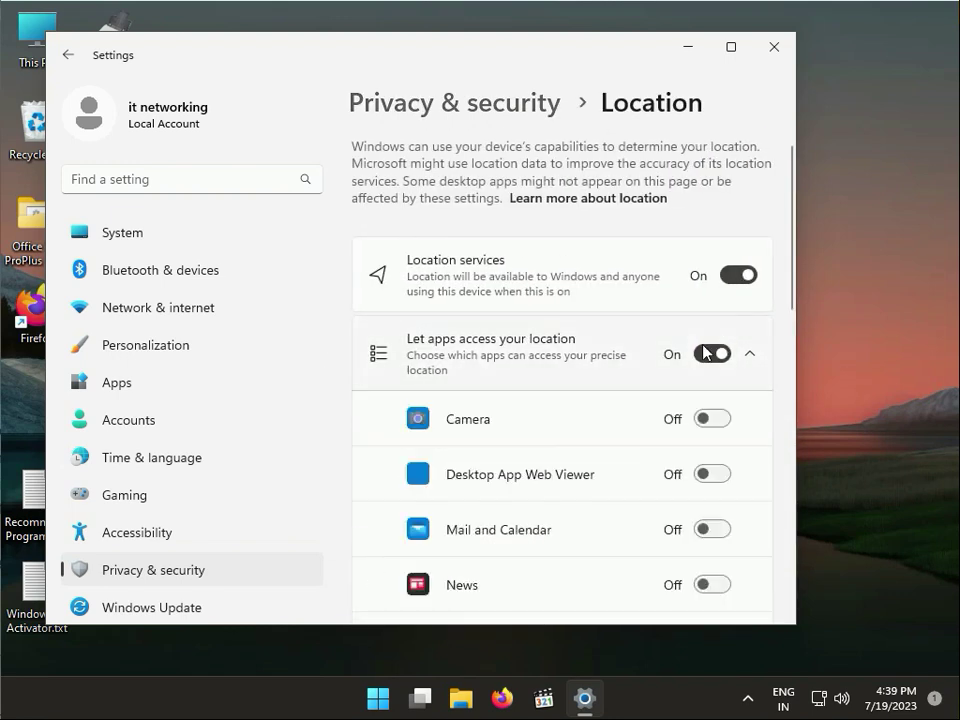
Allow the Weather app to access the device location in the per-app list
{"action": "scroll", "scroll_direction": "down", "scroll_amount": 3}
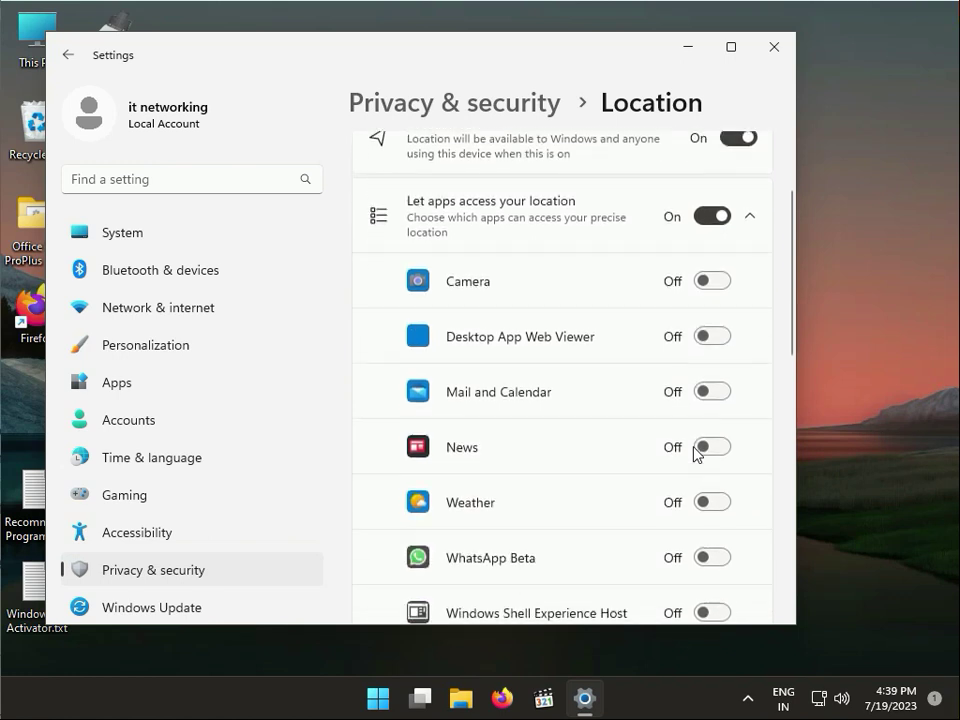
{"action": "scroll", "scroll_direction": "down", "scroll_amount": 3}
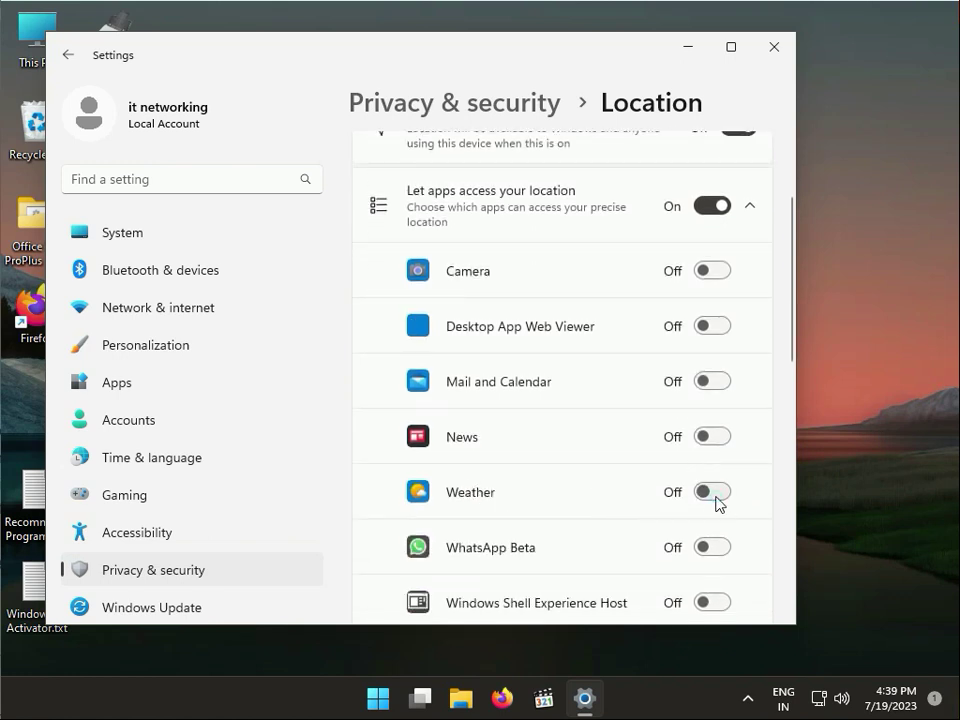
{"action": "left_click", "coordinate": [712, 492]}
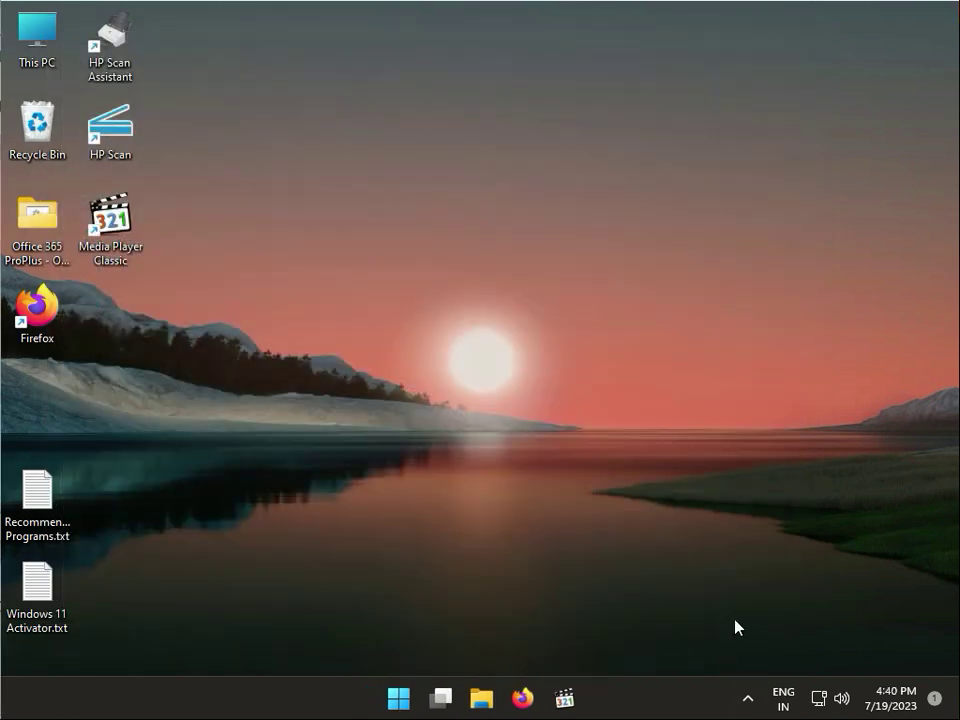
Search Start for 'weather' and launch the Weather app
{"action": "left_click", "coordinate": [398, 698]}
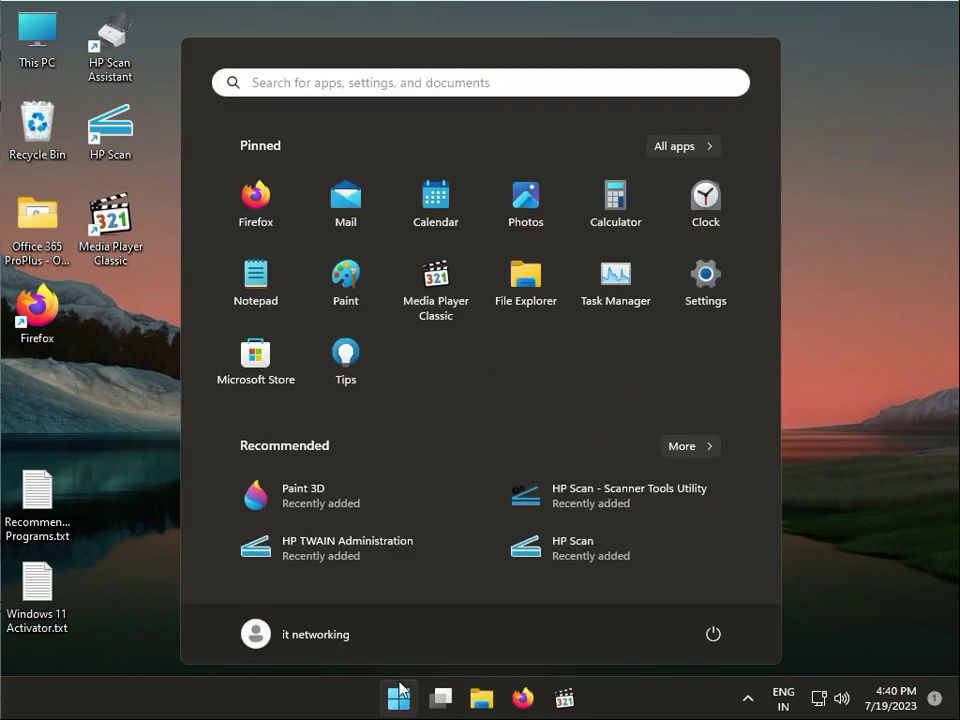
{"action": "type", "text": "weather"}
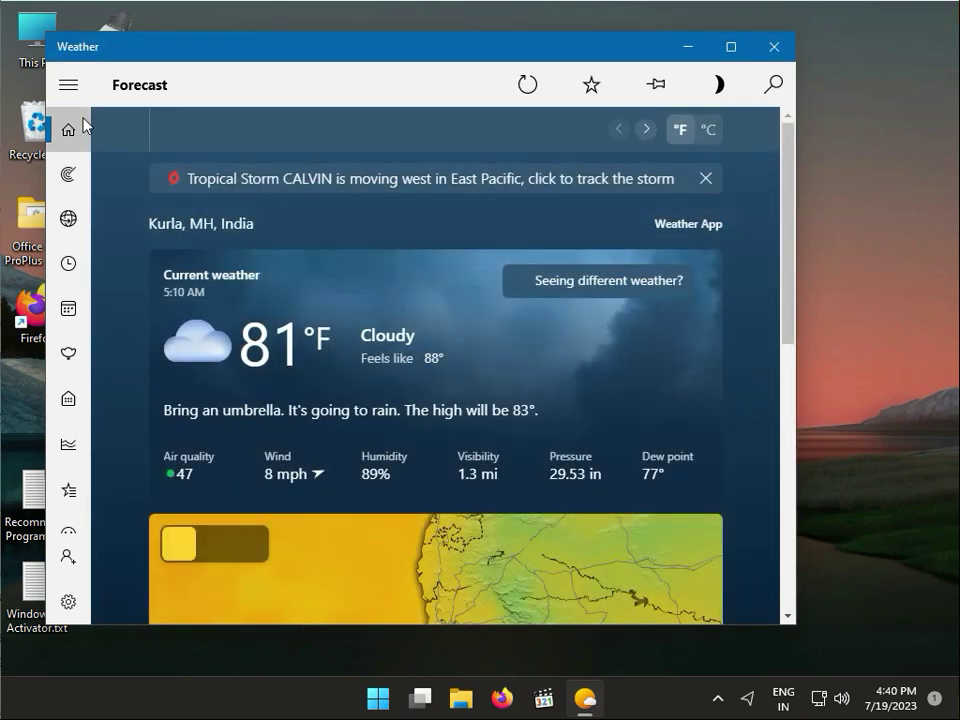
{"action": "left_click", "coordinate": [68, 128]}
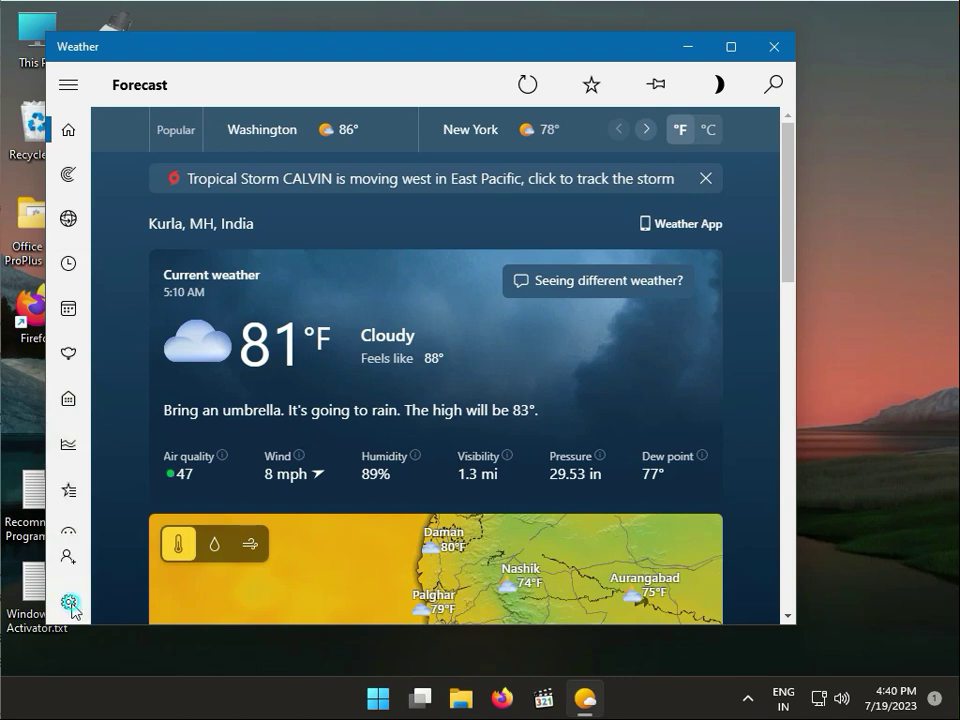
Set Weather's launch location to 'Always detect my location', then close the app
{"action": "left_click", "coordinate": [68, 600]}
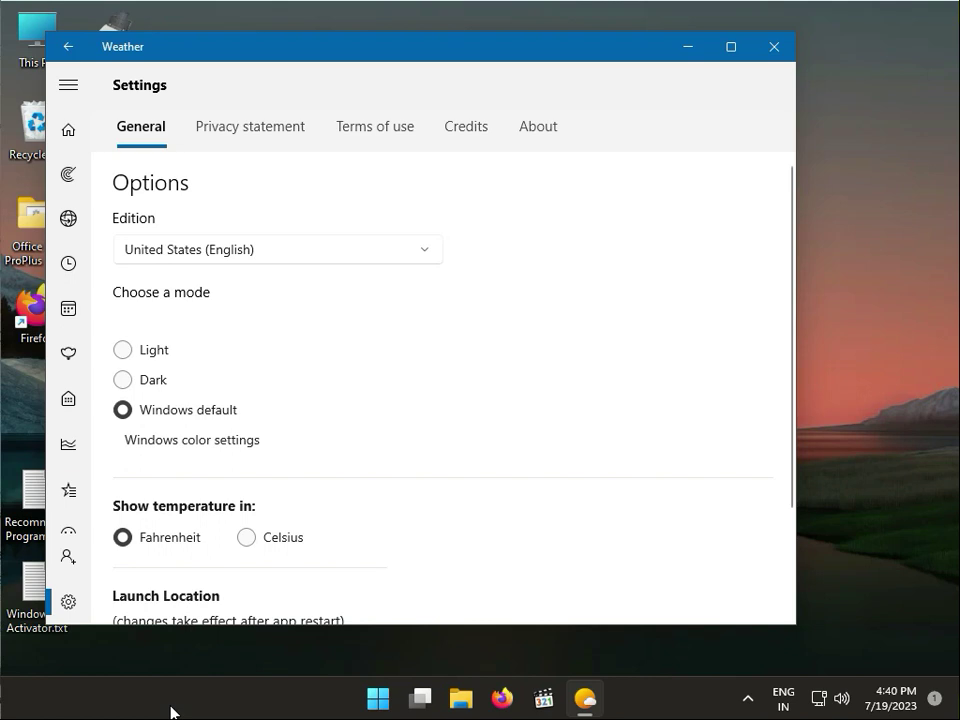
{"action": "mouse_move", "coordinate": [210, 672]}
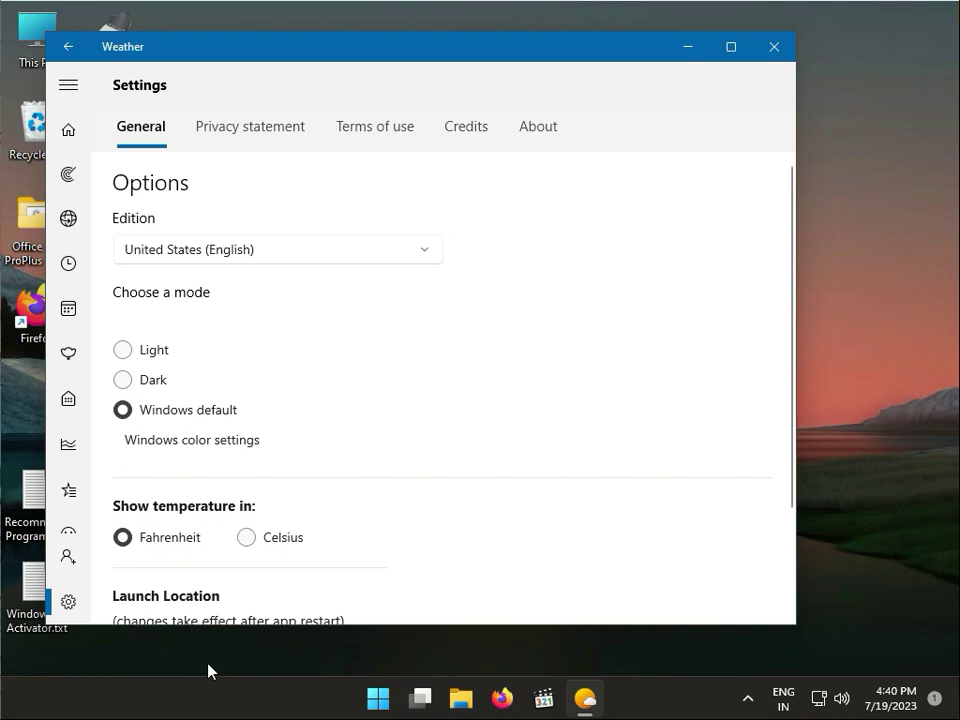
{"action": "scroll", "scroll_direction": "down", "scroll_amount": 3}
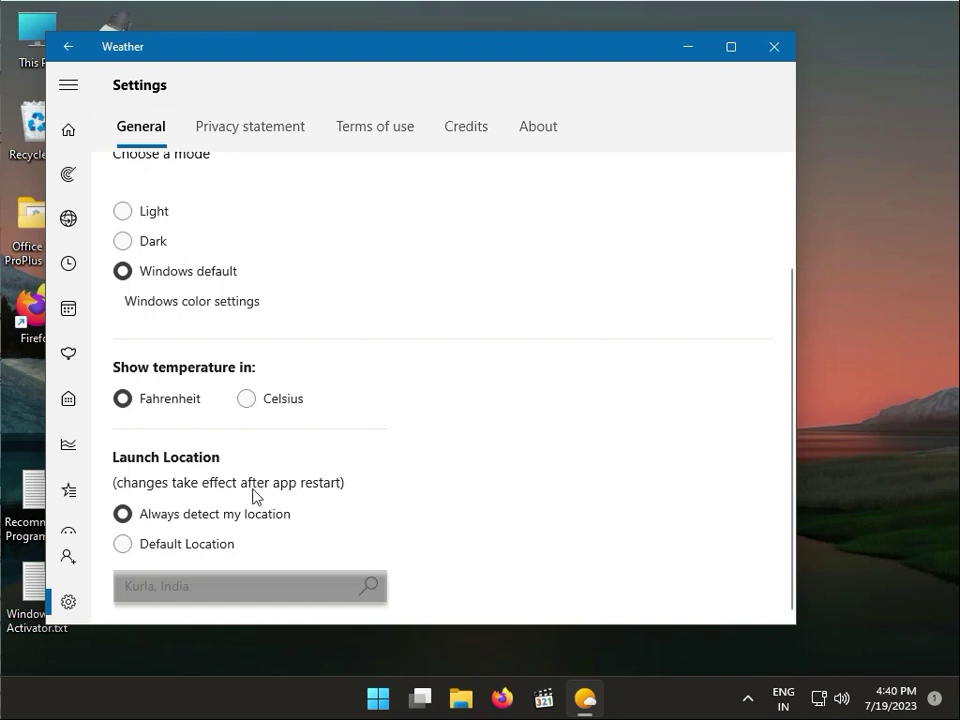
{"action": "mouse_move", "coordinate": [204, 470]}
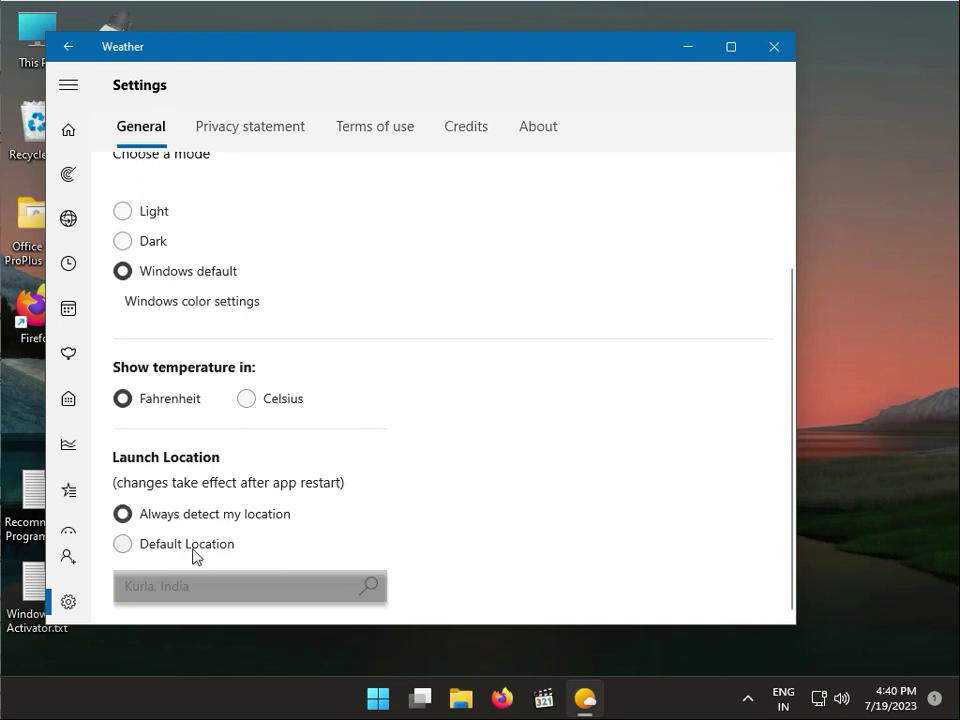
{"action": "left_click", "coordinate": [122, 544]}
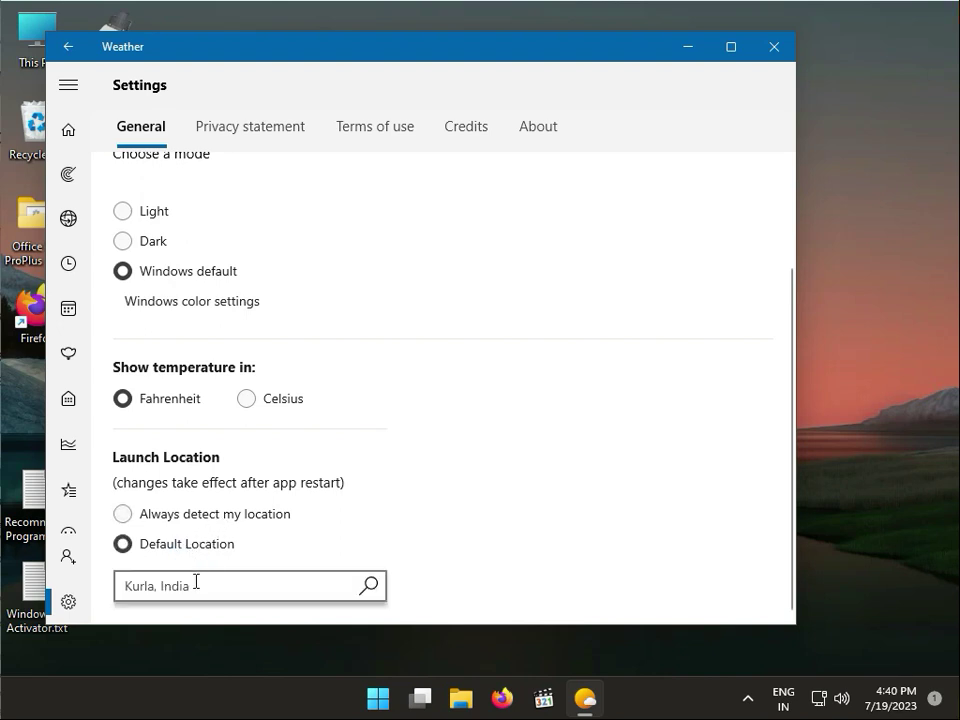
{"action": "left_click", "coordinate": [122, 512]}
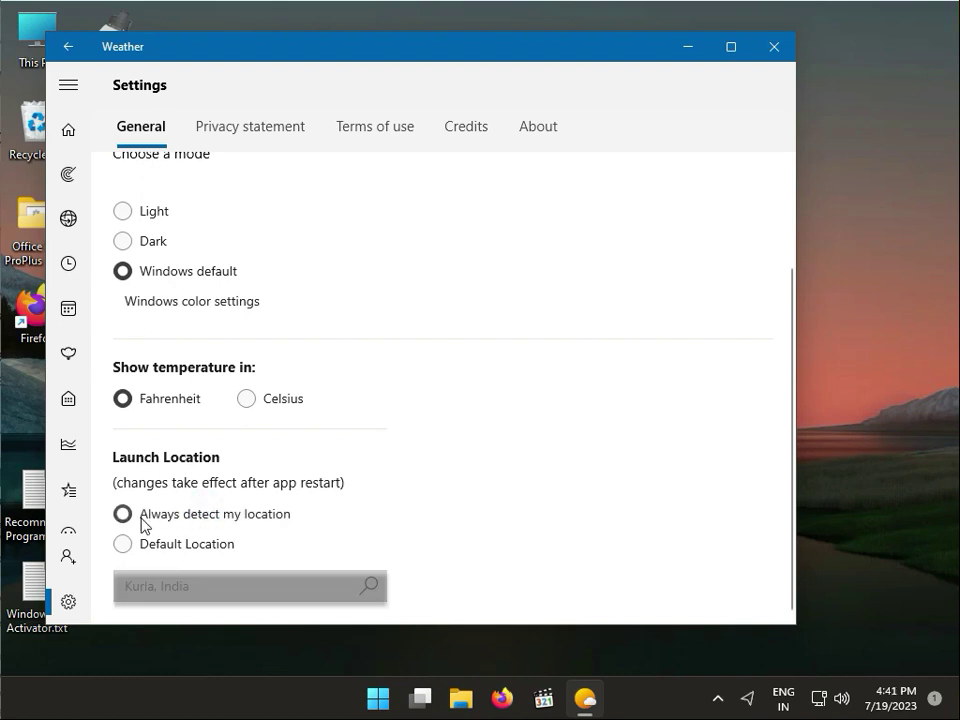
{"action": "left_click", "coordinate": [122, 512]}
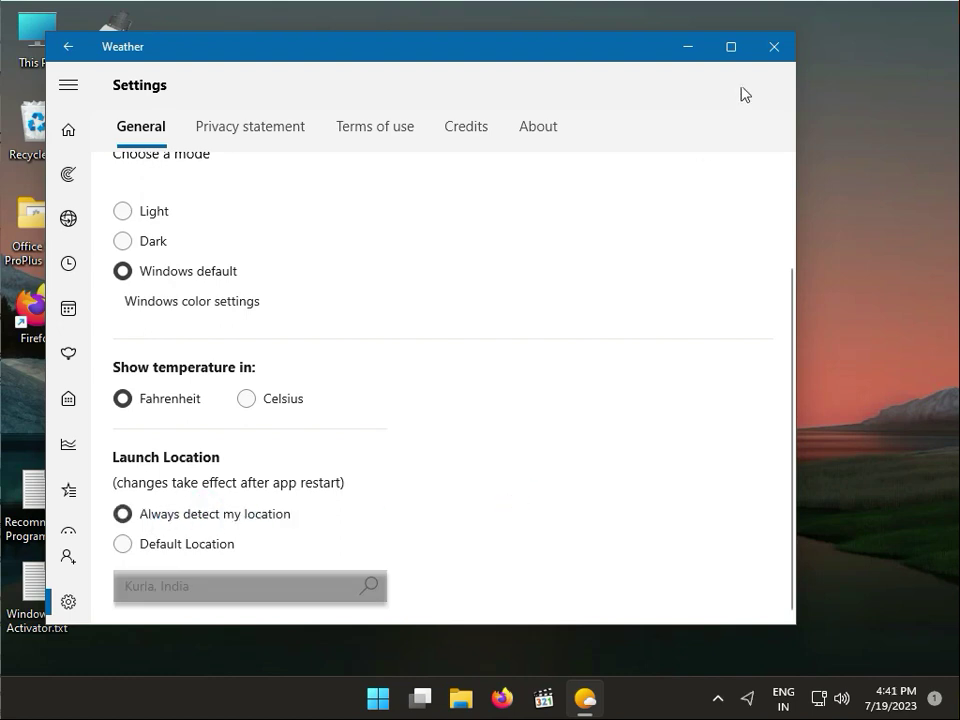
{"action": "left_click", "coordinate": [772, 46]}
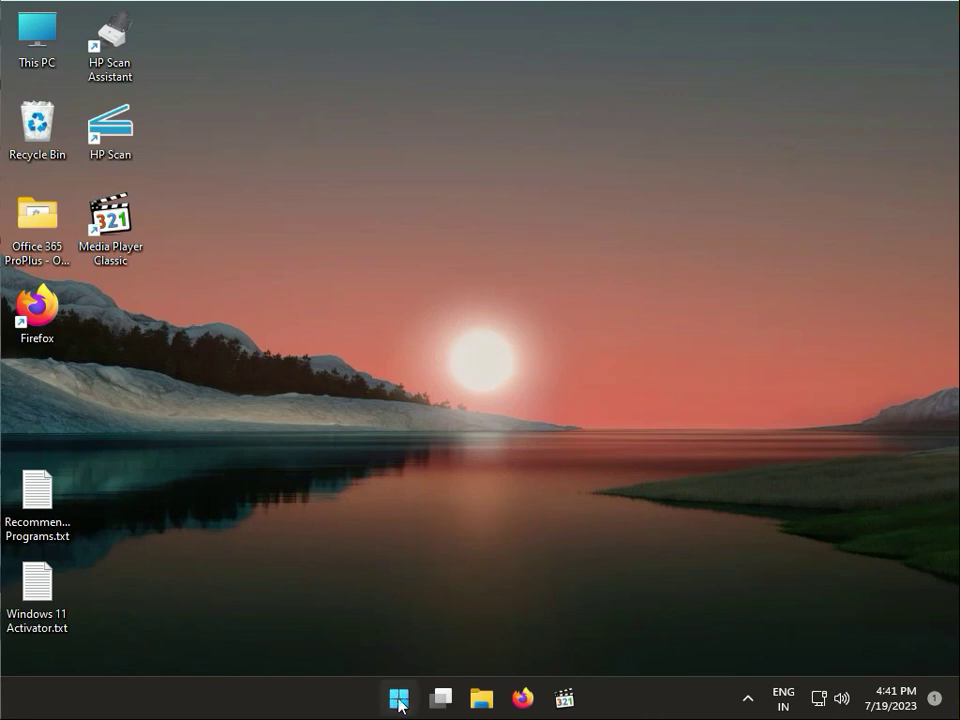
Reopen Settings and show the Installed apps list under Apps
{"action": "left_click", "coordinate": [398, 698]}
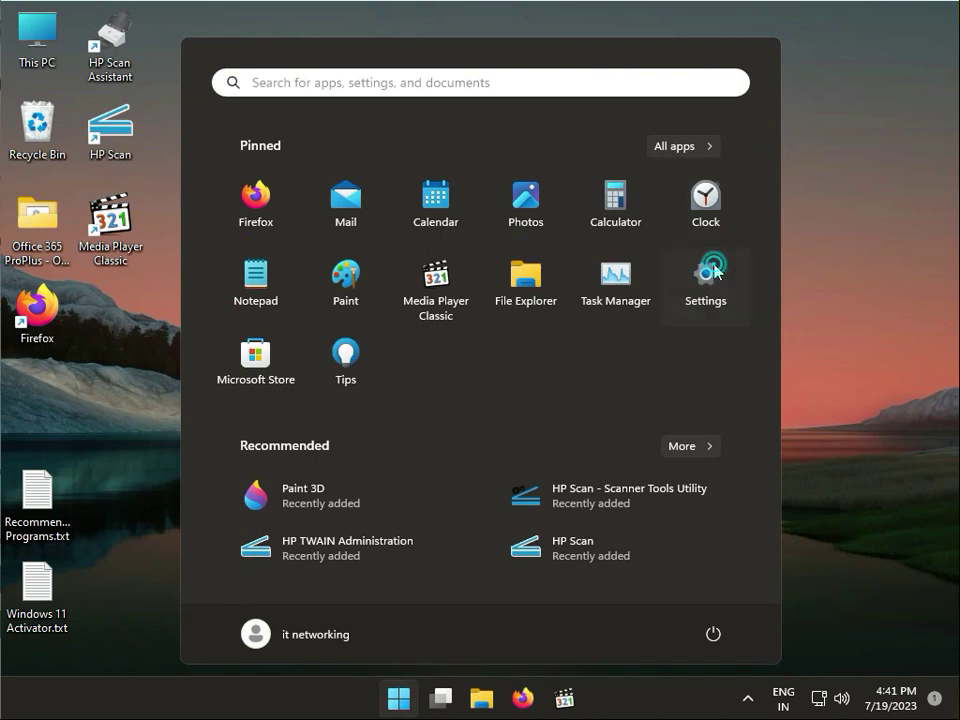
{"action": "left_click", "coordinate": [704, 272]}
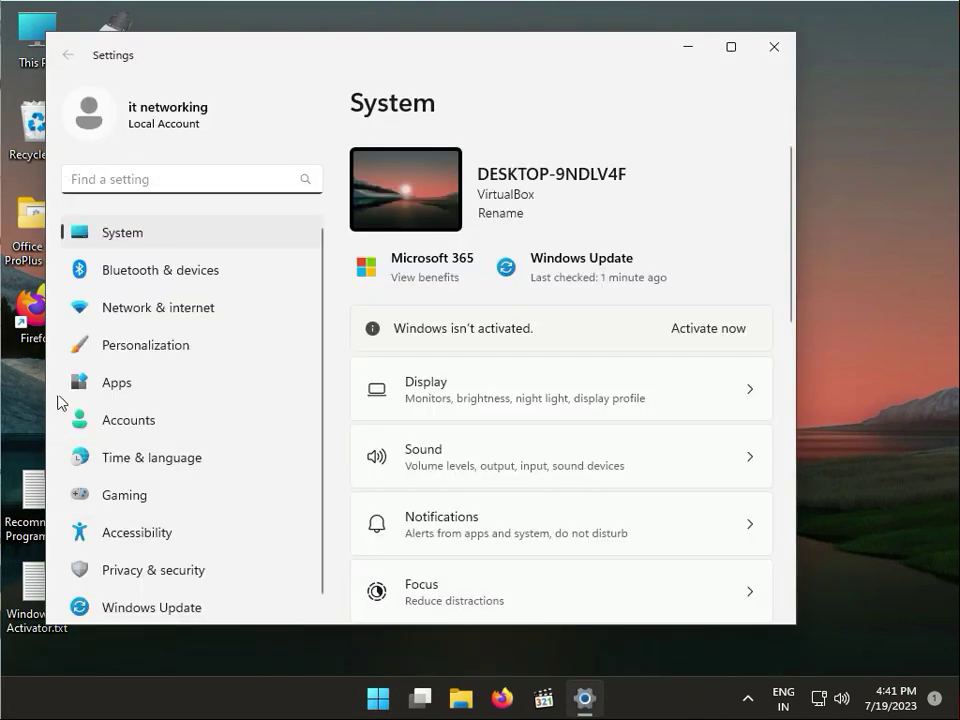
{"action": "left_click", "coordinate": [116, 382]}
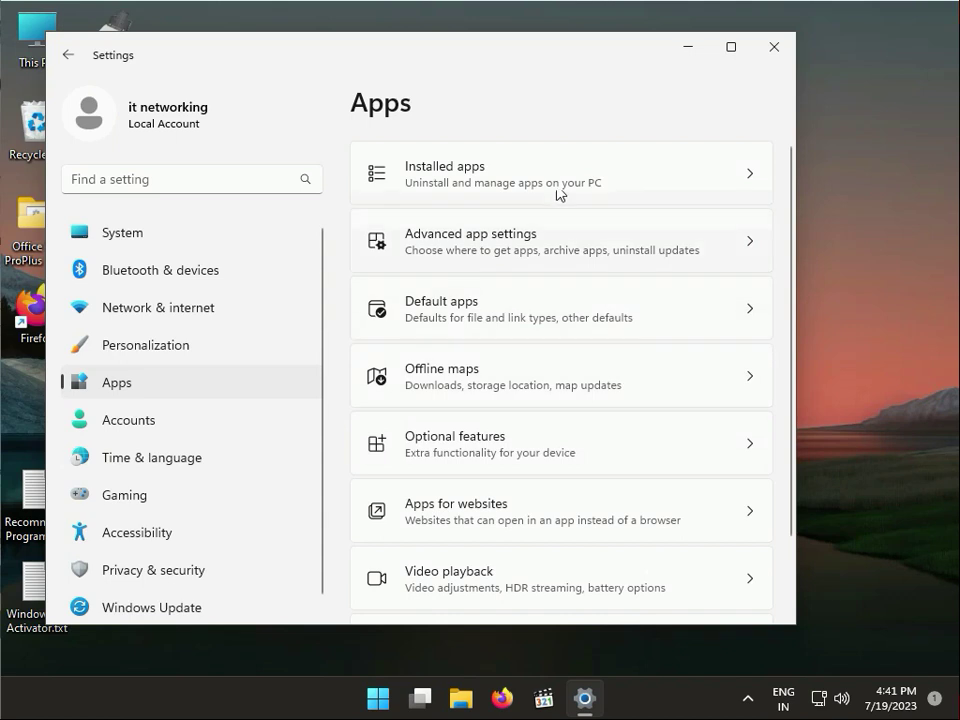
{"action": "left_click", "coordinate": [560, 172]}
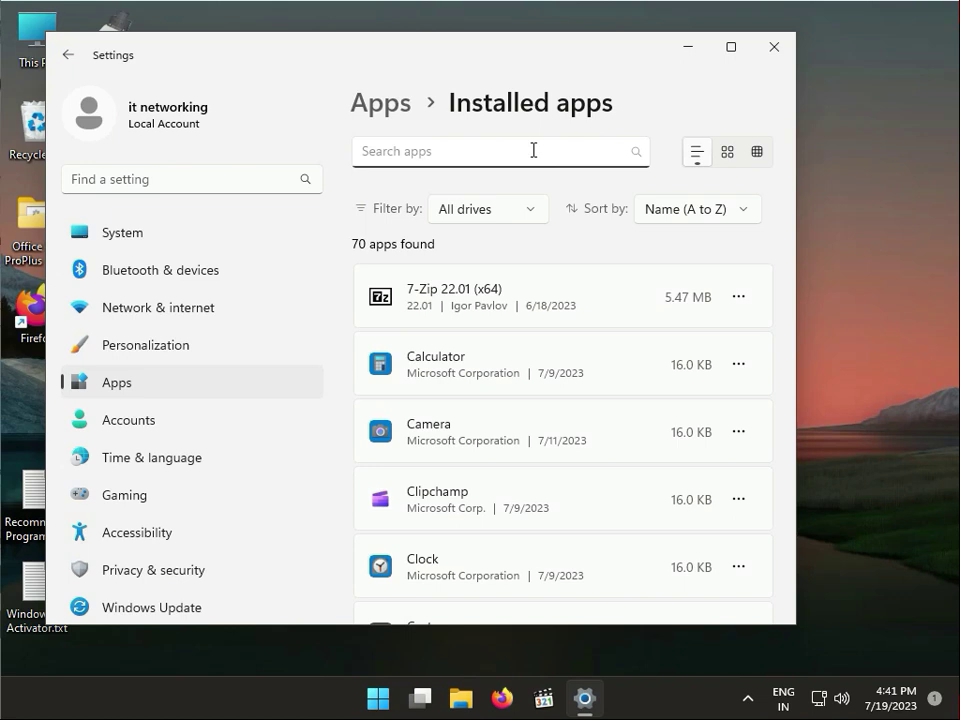
Filter installed apps with 'w' and go to Weather's Advanced options
{"action": "type", "text": "w"}
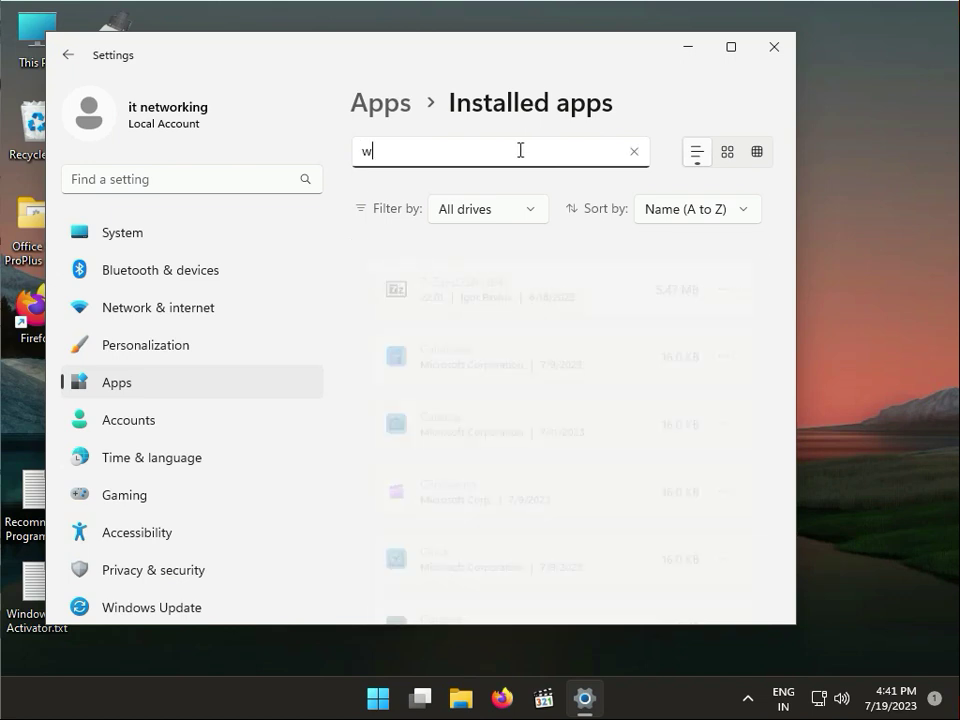
{"action": "type", "text": "w"}
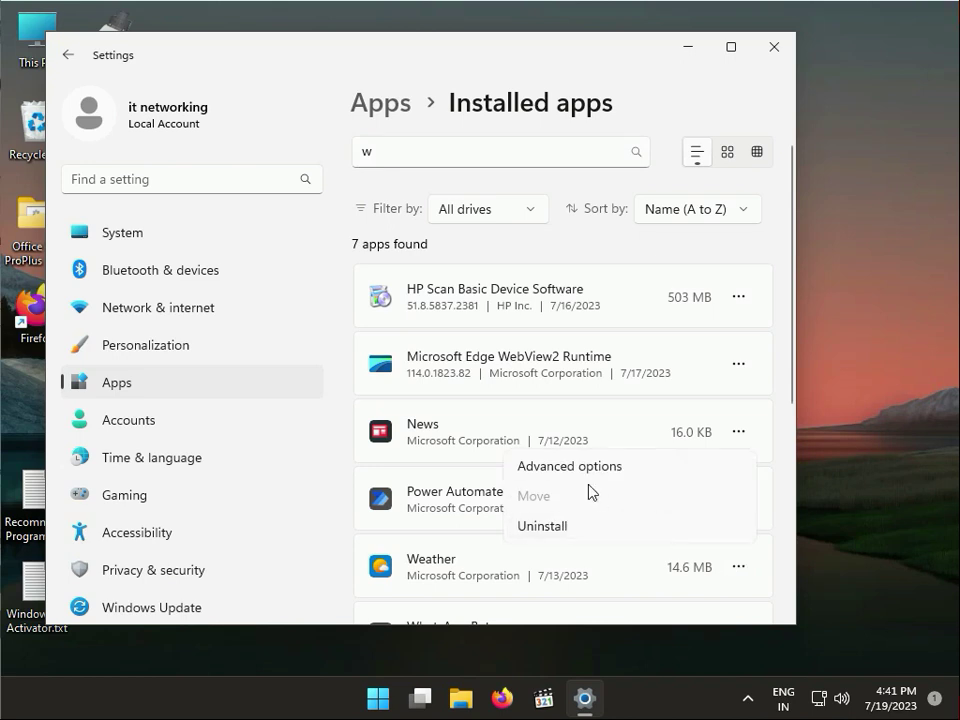
{"action": "left_click", "coordinate": [568, 464]}
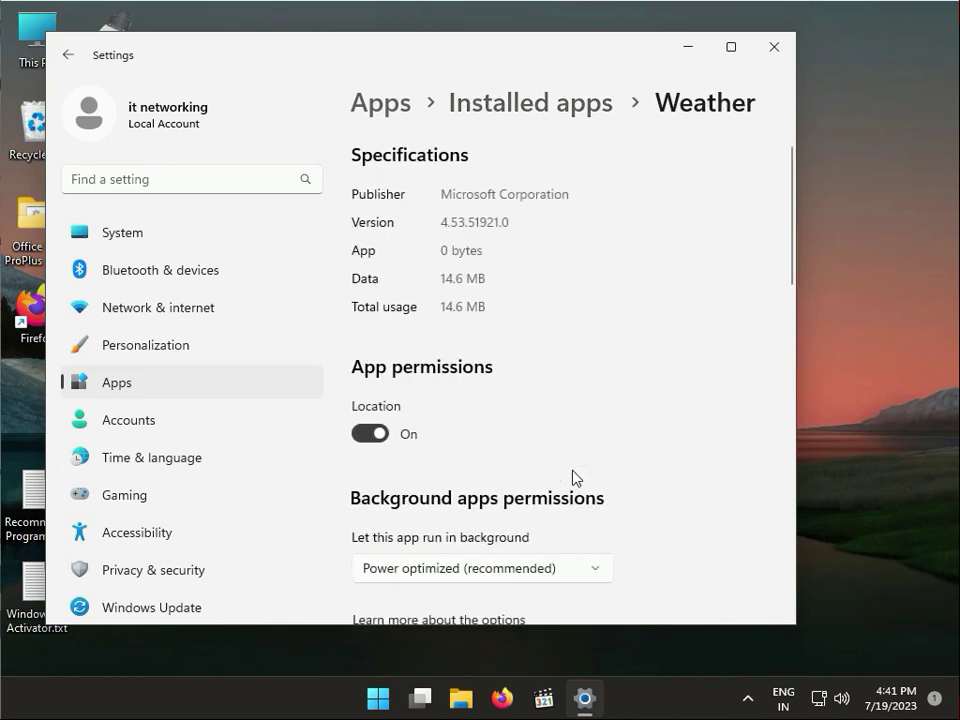
Start a reset of the Weather app, deleting its data
{"action": "scroll", "scroll_direction": "down", "scroll_amount": 3}
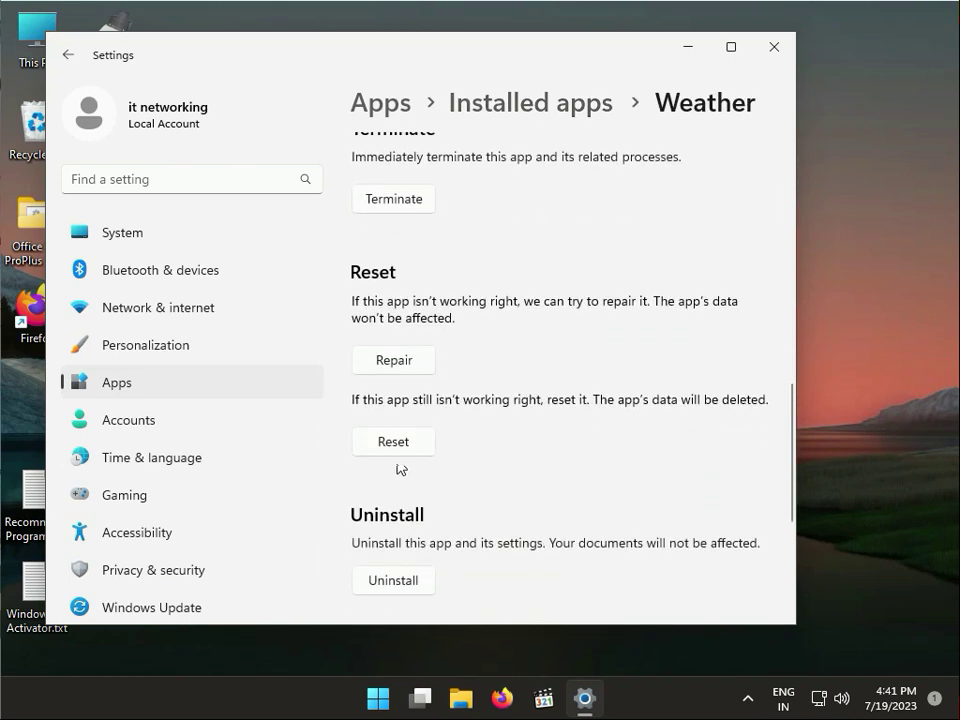
{"action": "left_click", "coordinate": [392, 442]}
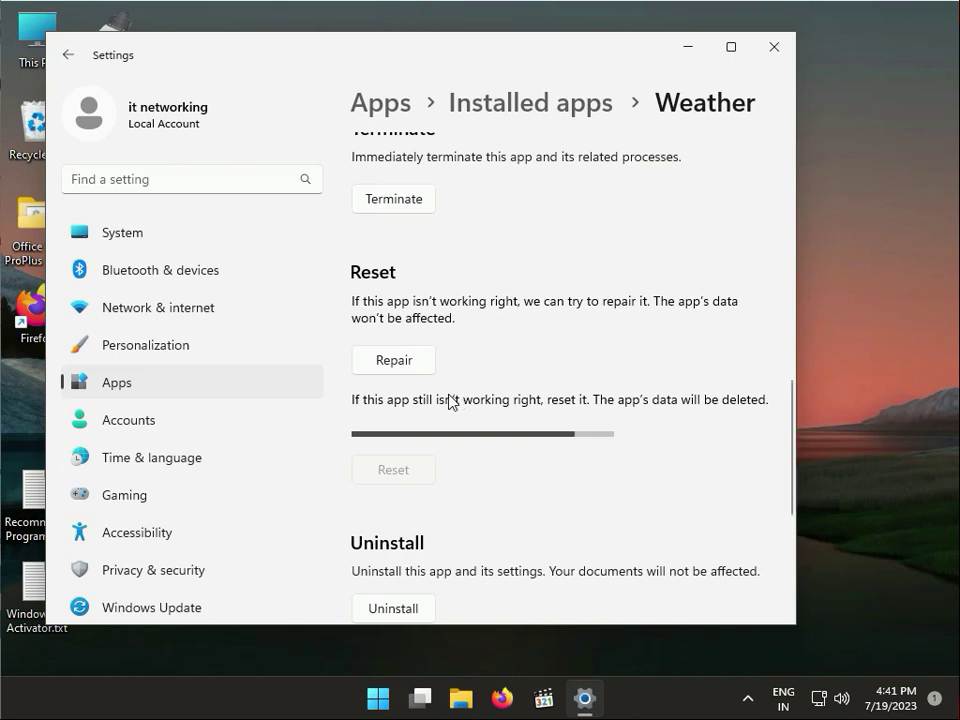
{"action": "mouse_move", "coordinate": [432, 402]}
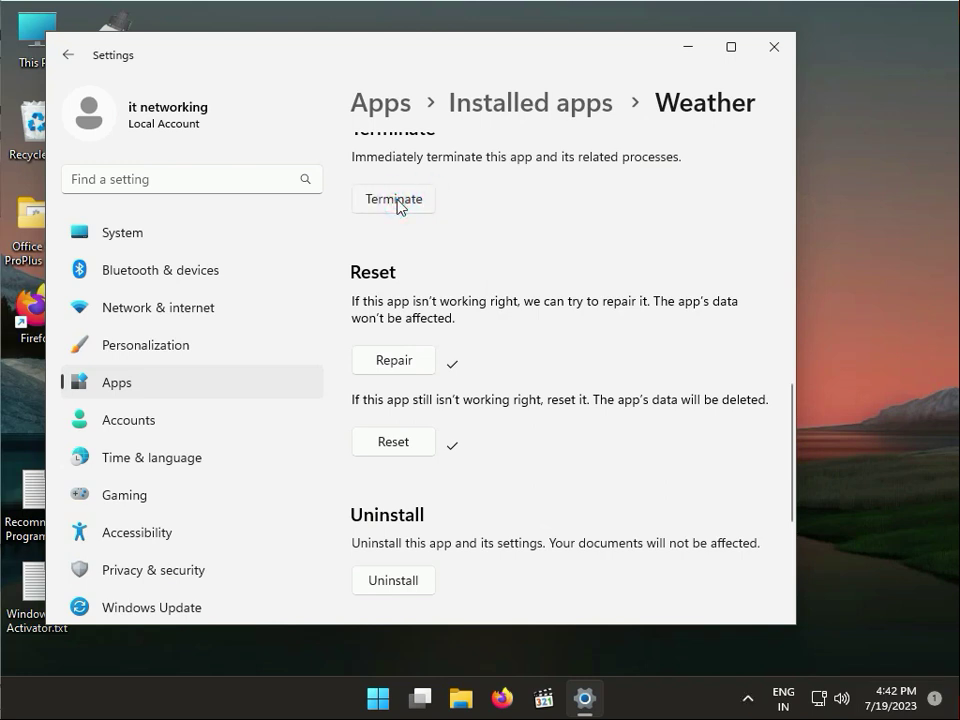
{"action": "mouse_move", "coordinate": [772, 48]}
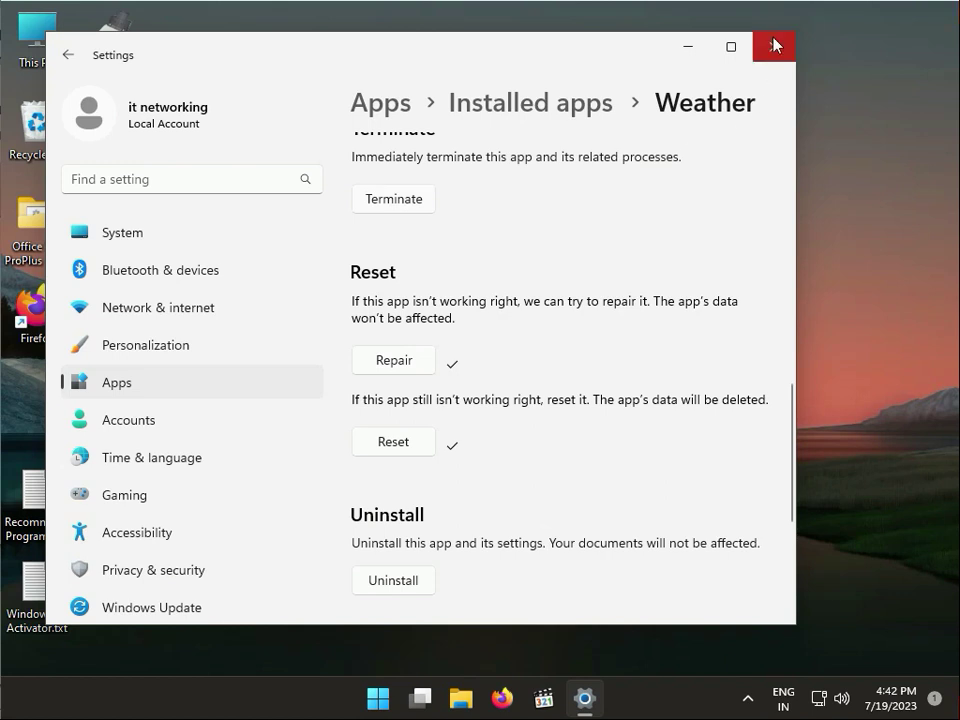
Close the Settings window, leaving the desktop
{"action": "left_click", "coordinate": [772, 46]}
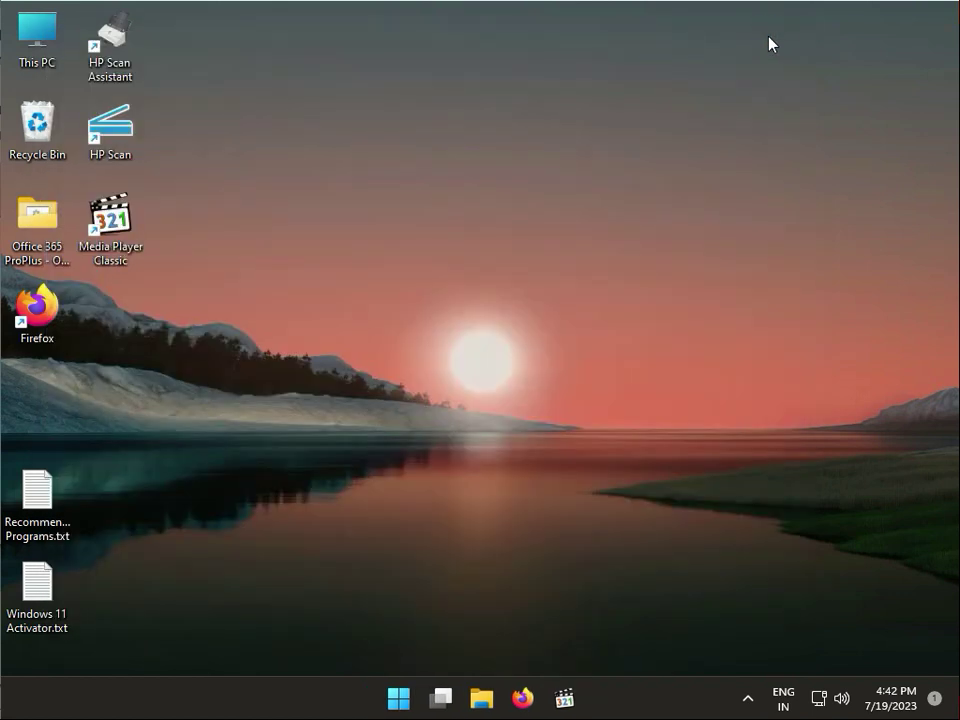
{"action": "mouse_move", "coordinate": [760, 48]}
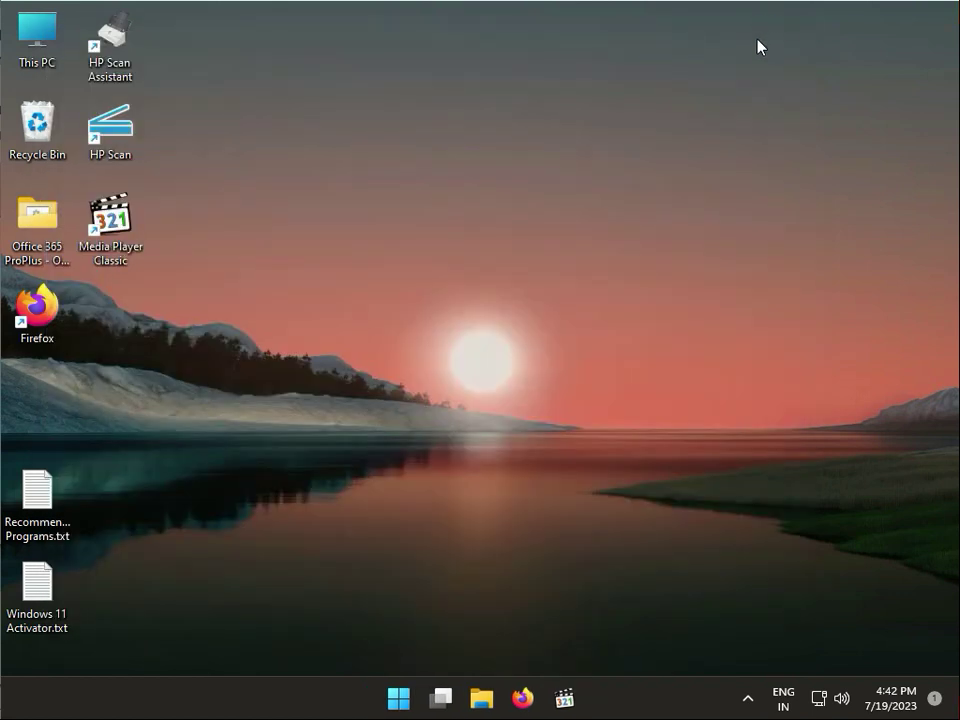
{"action": "mouse_move", "coordinate": [756, 52]}
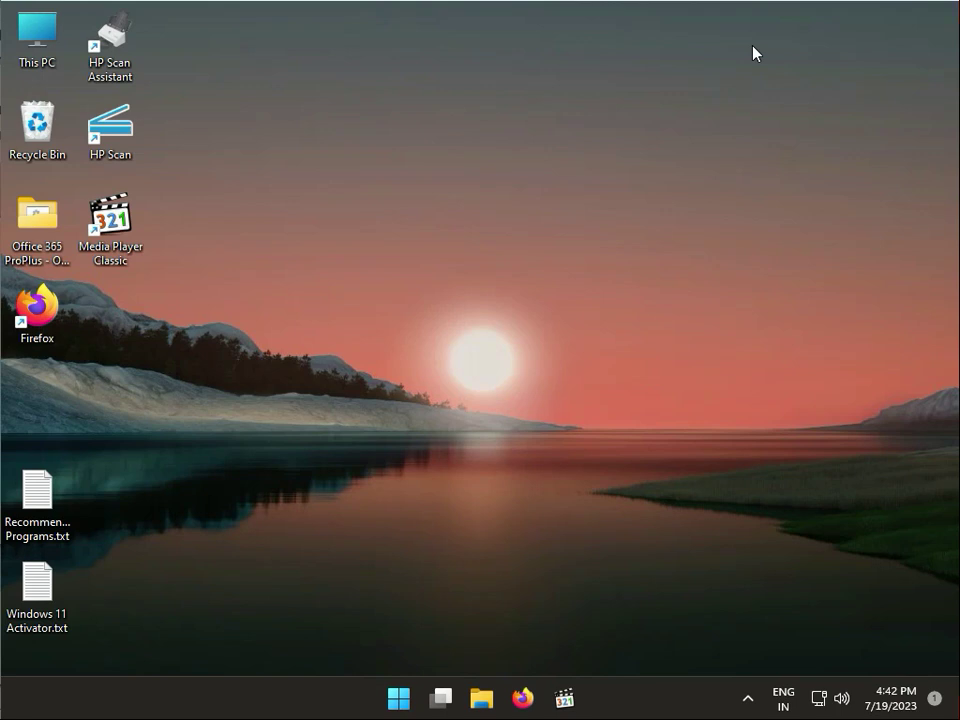